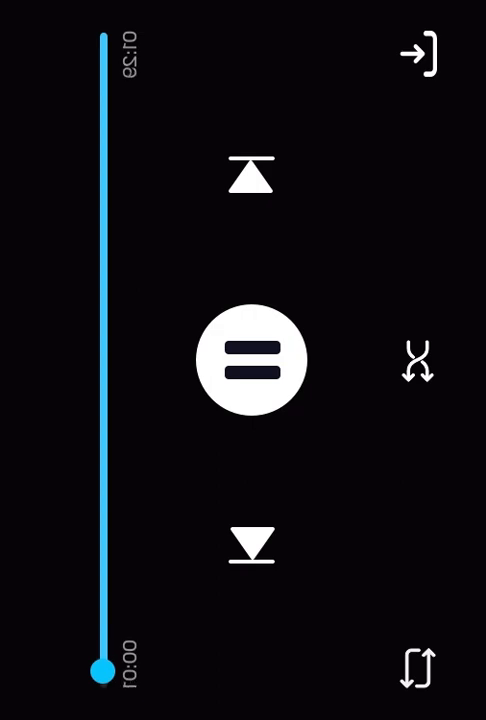
# - Drag up twice in the player so the next 02:11 track starts from 00:00
pyautogui.moveTo(97, 673); pyautogui.dragTo(97, 48)
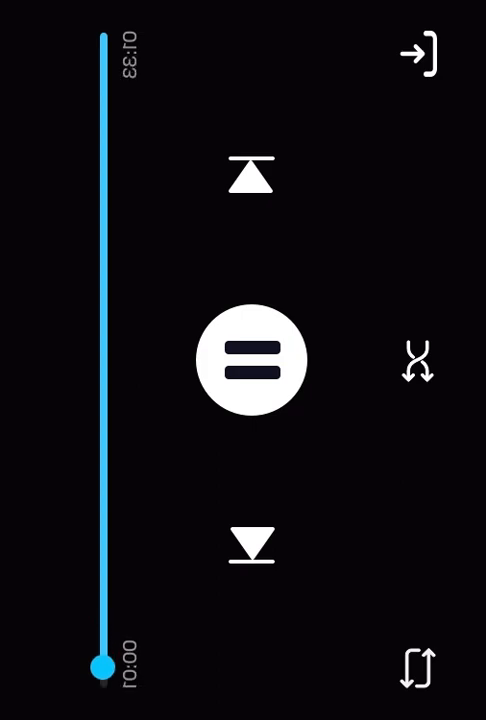
pyautogui.moveTo(100, 666); pyautogui.dragTo(100, 42)
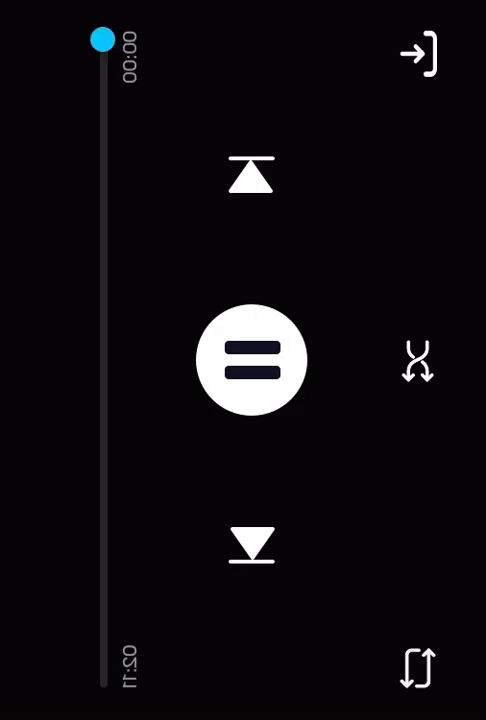